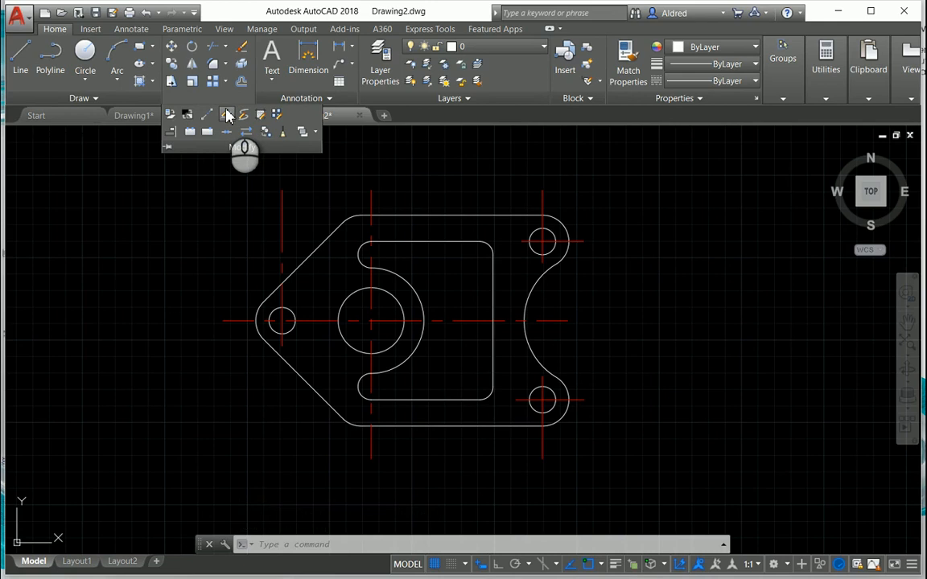
# Start the PEDIT command from the expanded Modify panel
pyautogui.click(227, 115)
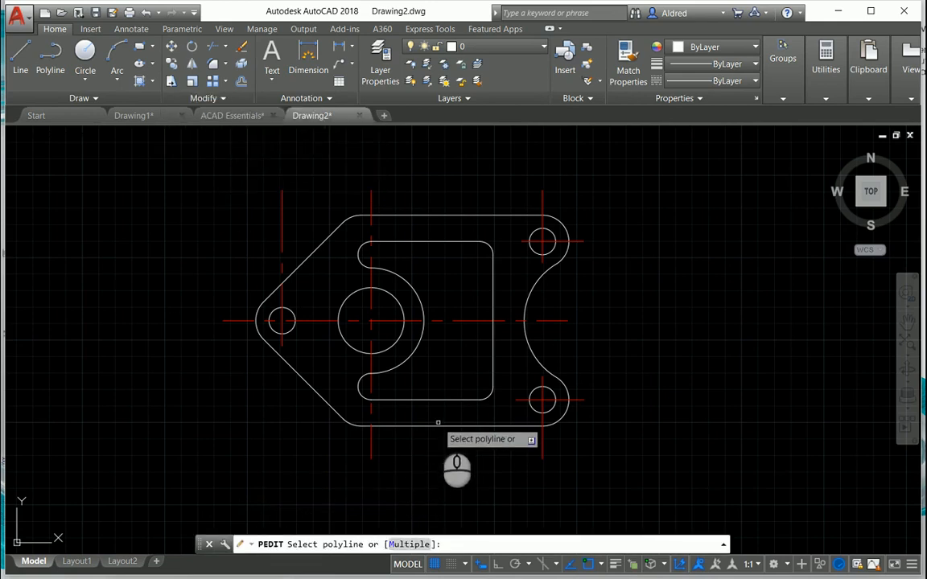
# Convert a picked outer-profile line to a polyline and choose the Join option
pyautogui.click(438, 422)
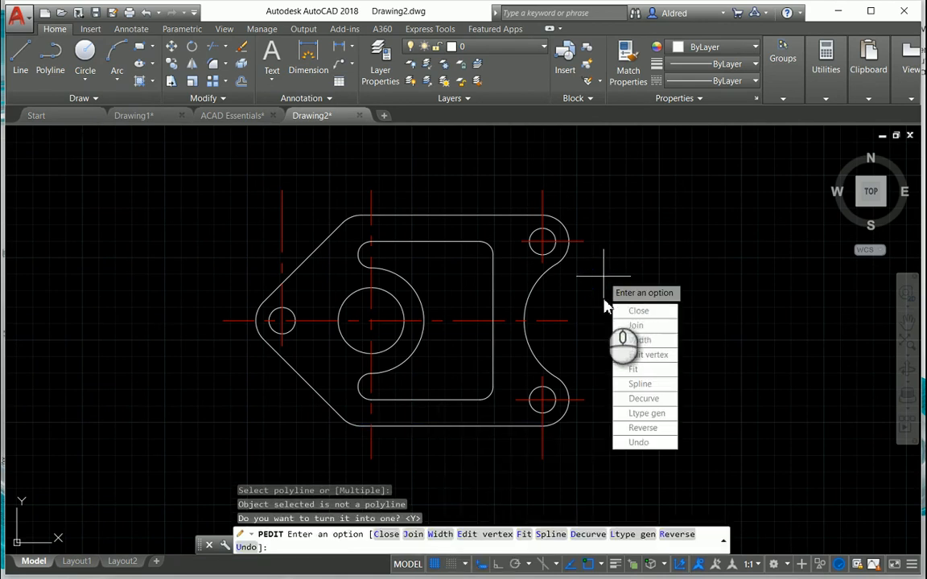
pyautogui.moveTo(649, 310)
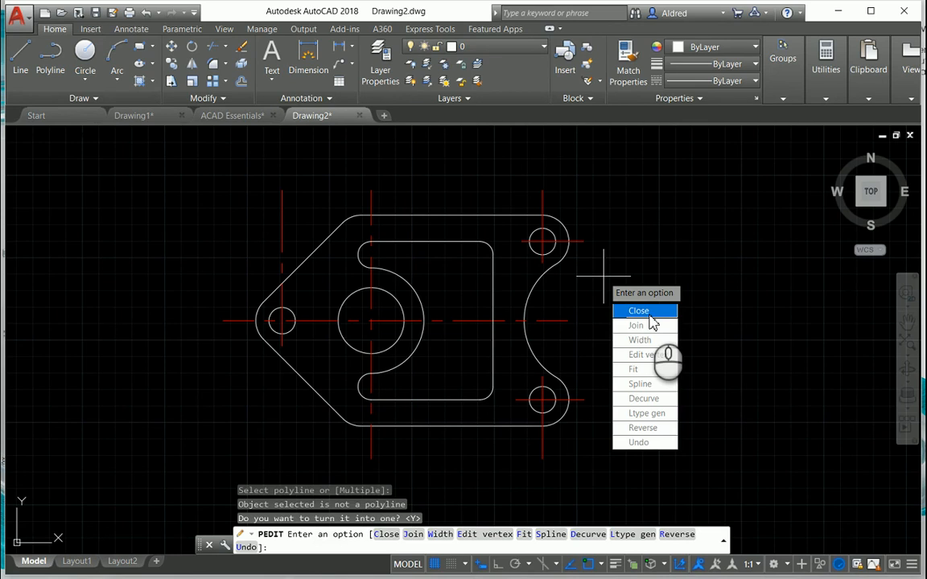
pyautogui.moveTo(646, 326)
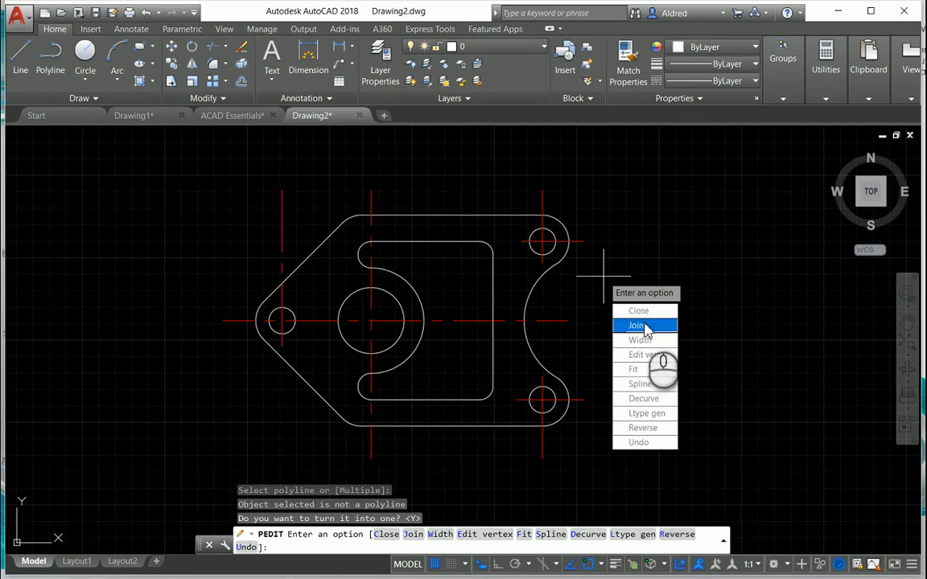
pyautogui.click(636, 325)
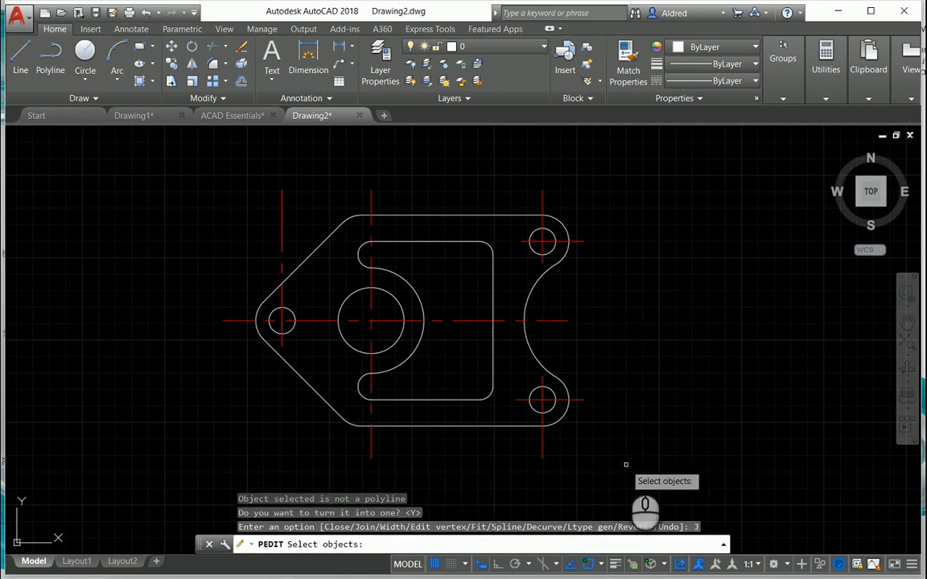
# Window-select the outer profile lines so 9 segments join the polyline
pyautogui.moveTo(512, 174); pyautogui.dragTo(627, 466)
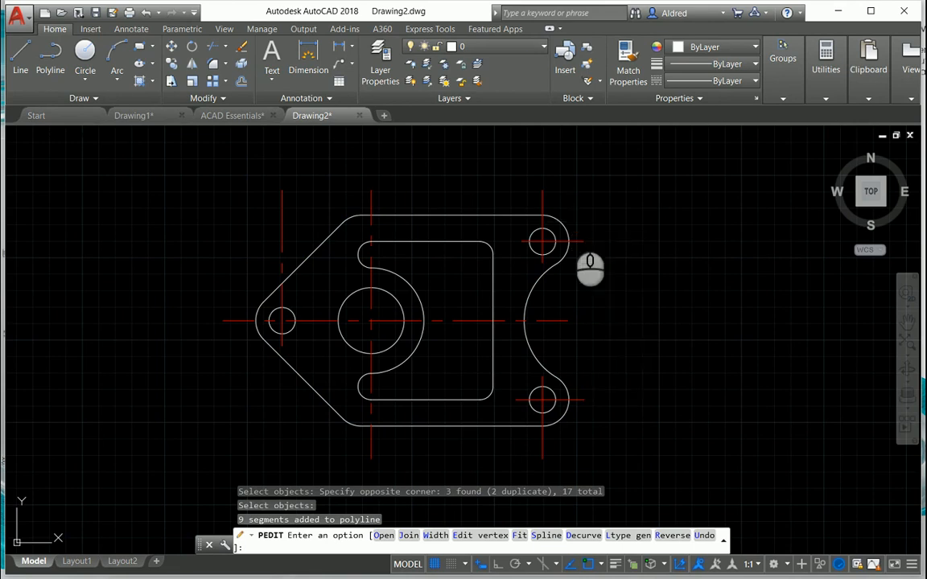
pyautogui.moveTo(383, 275)
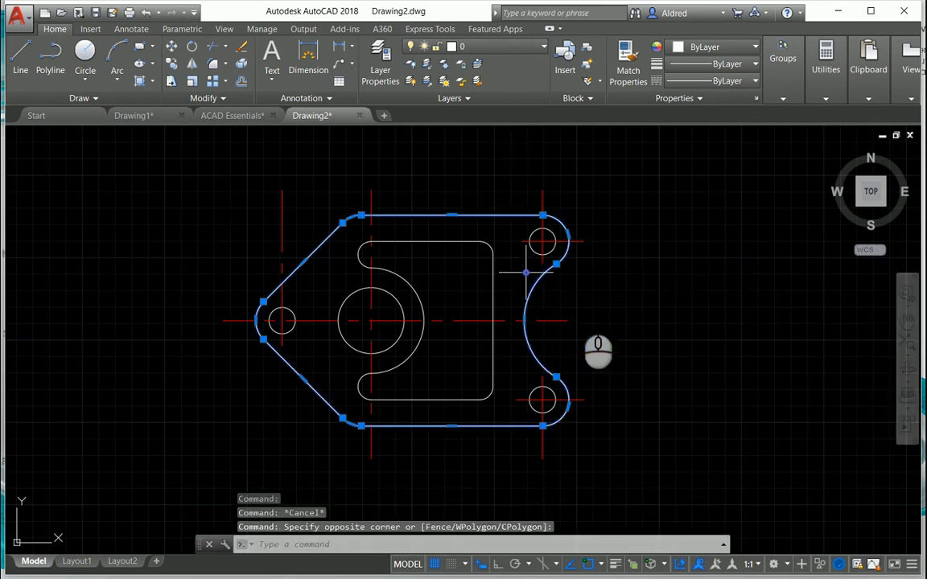
pyautogui.moveTo(393, 170)
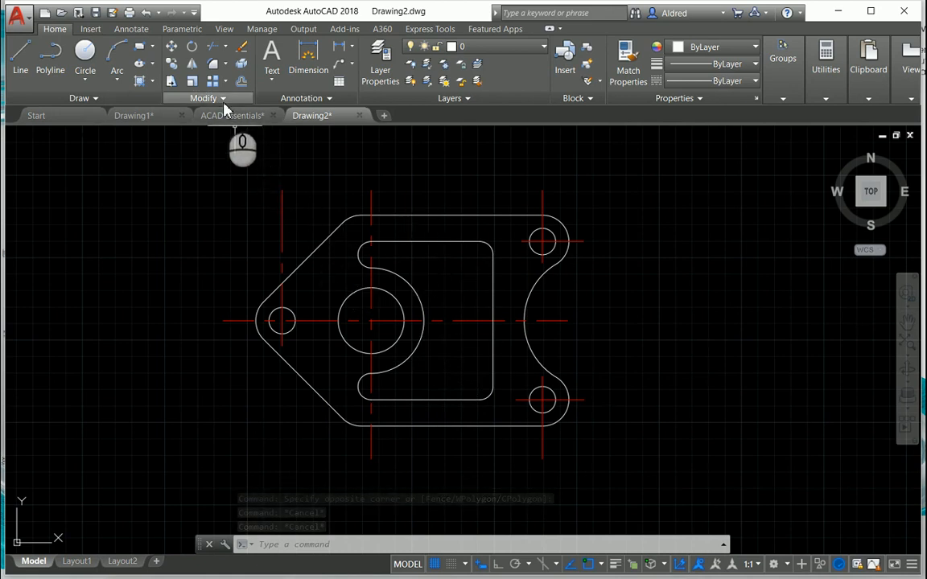
# Join the inner cutout lines into one polyline (8 objects converted, 5 discarded)
pyautogui.click(205, 98)
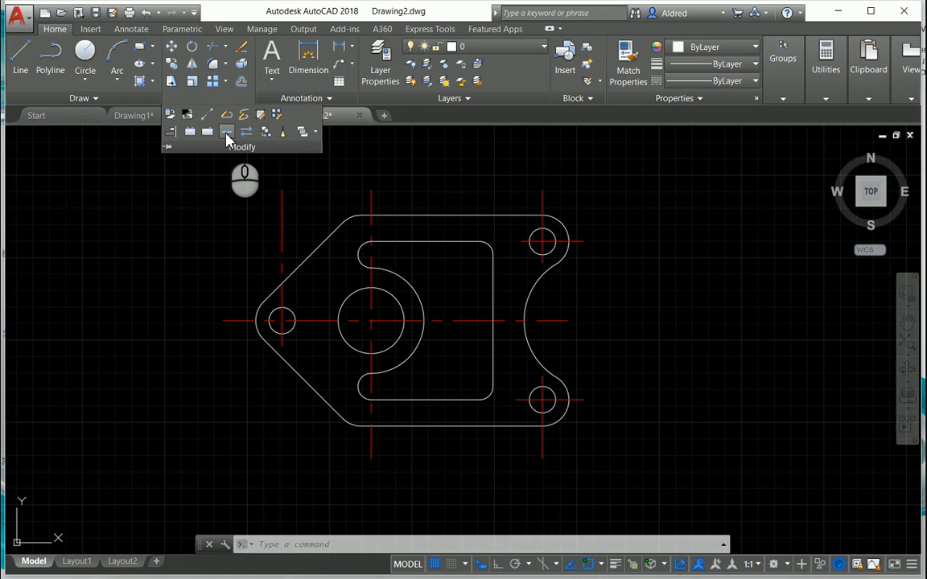
pyautogui.moveTo(225, 132)
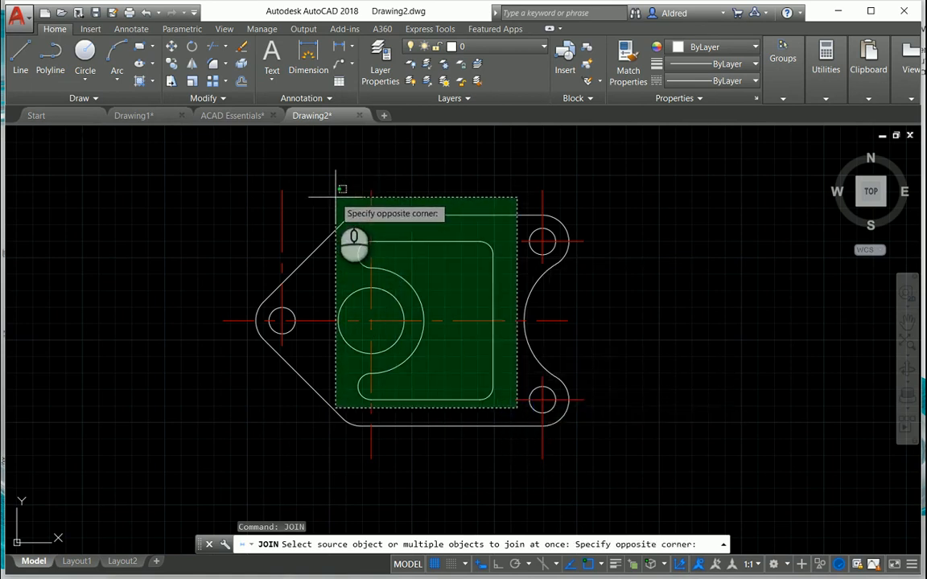
pyautogui.click(399, 406)
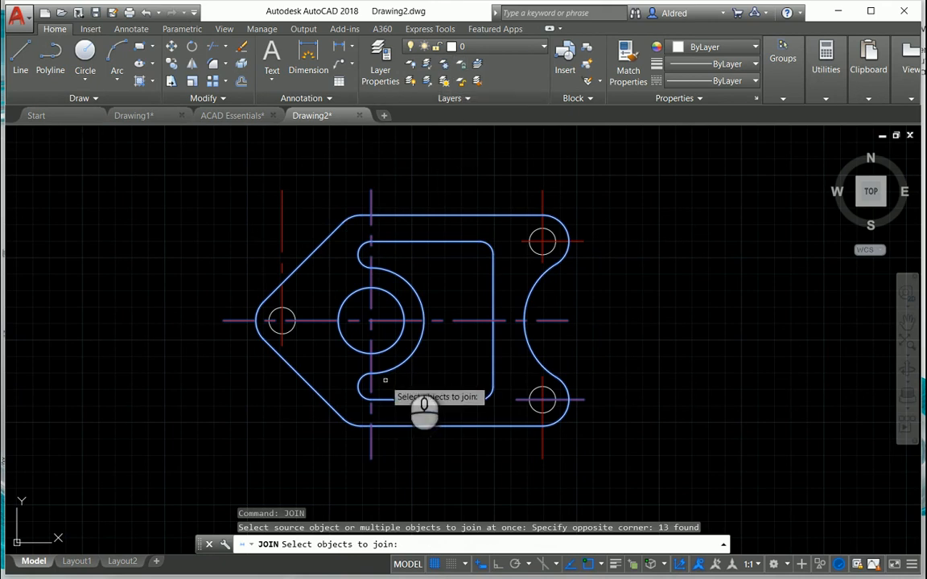
pyautogui.press('Enter')
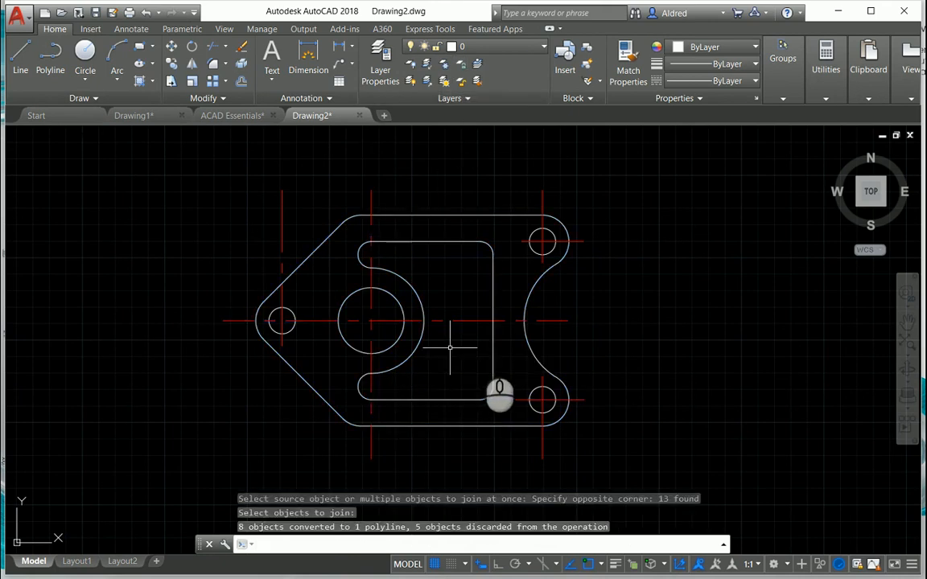